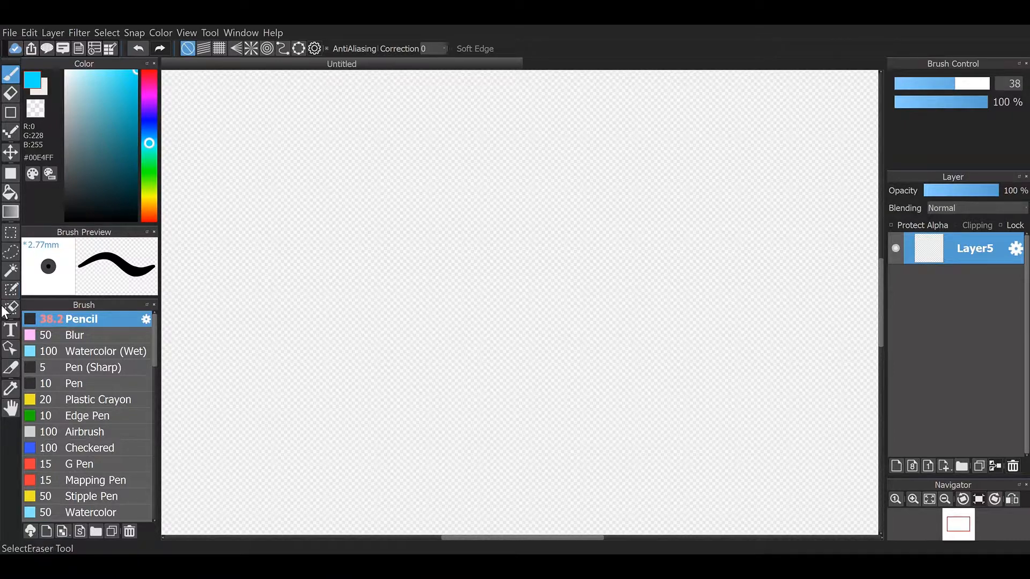
Add cyan 'OKOKOK' text with the Text tool on a new text layer.
click(11, 330)
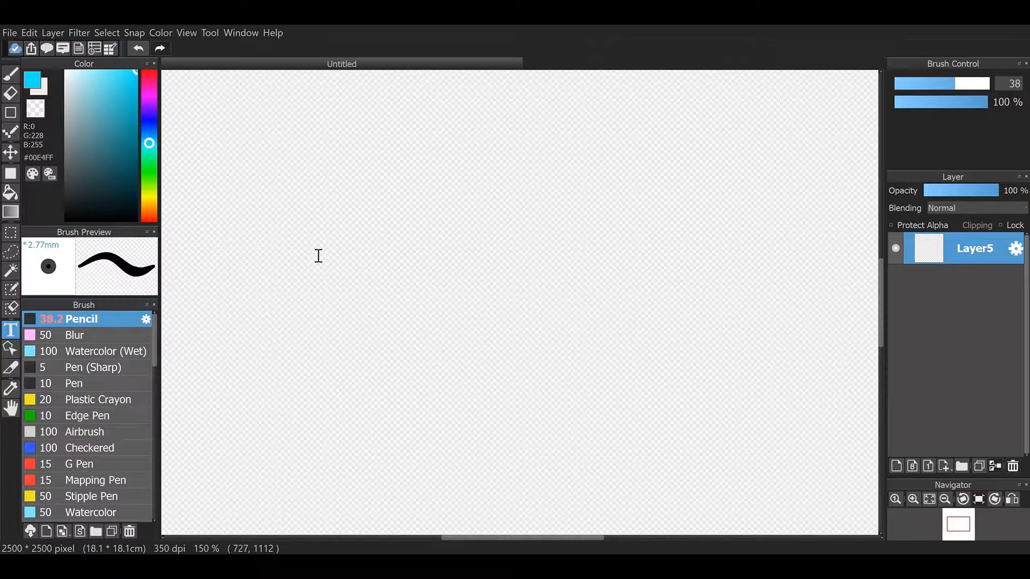
mouse_move(291, 291)
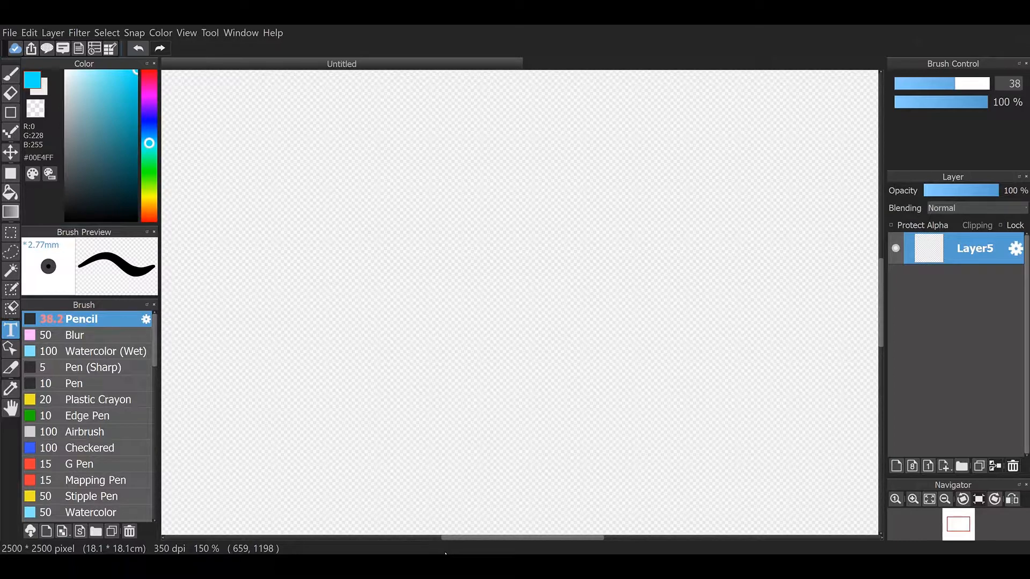
text(OKOKOK)
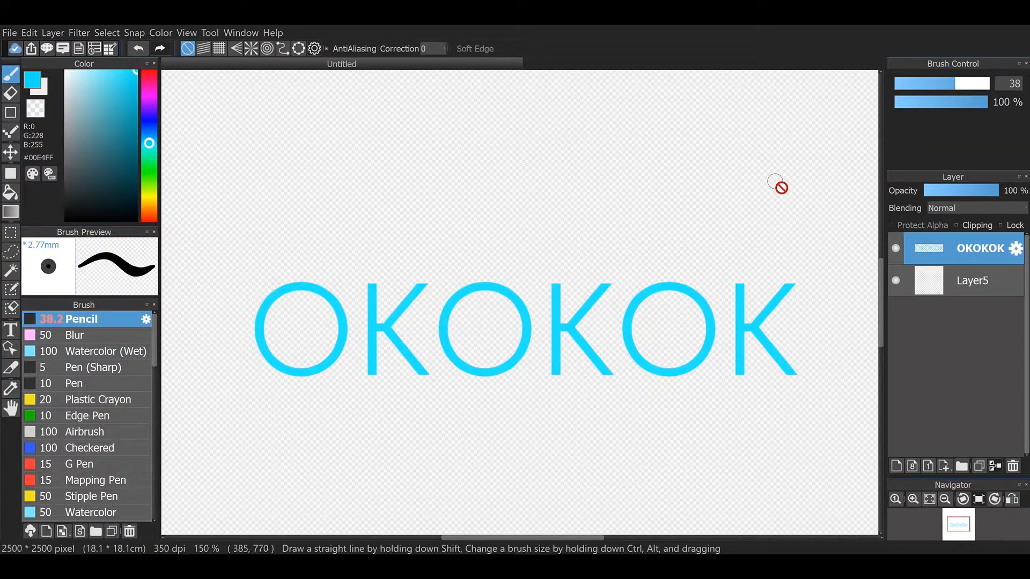
Remove the empty Layer5 so only the OKOKOK text layer remains.
drag(256, 105, 460, 191)
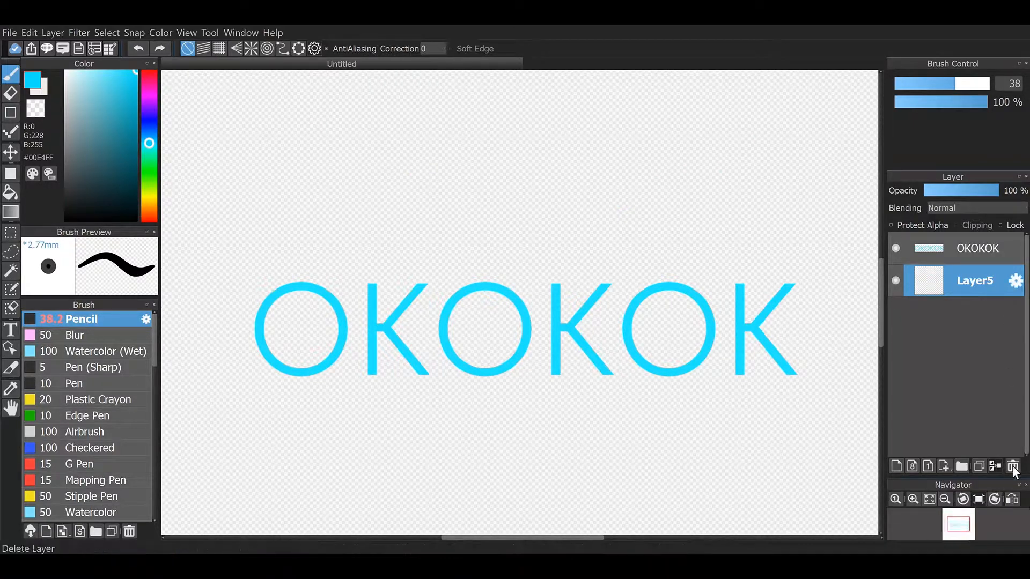
click(1014, 466)
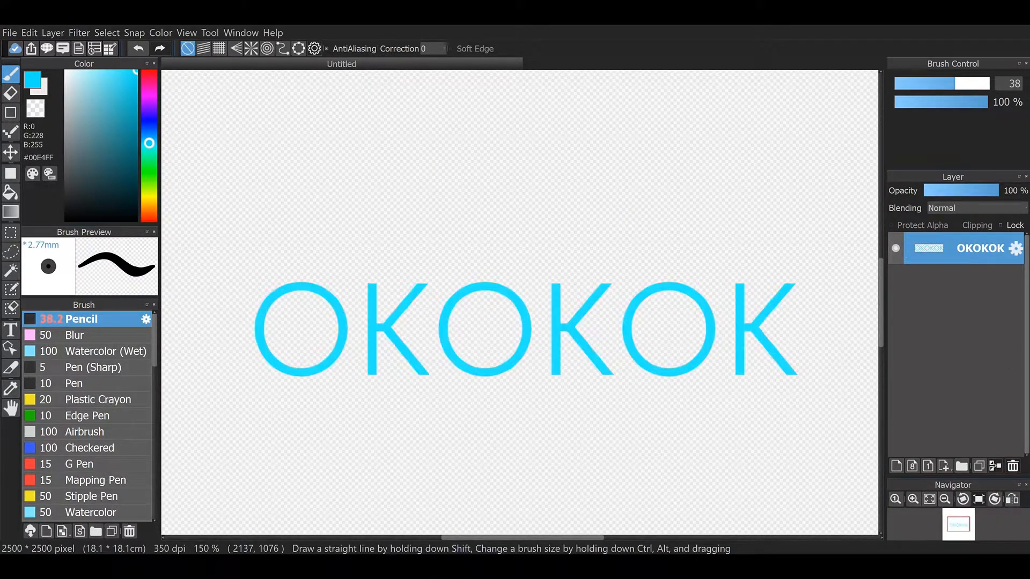
mouse_move(409, 216)
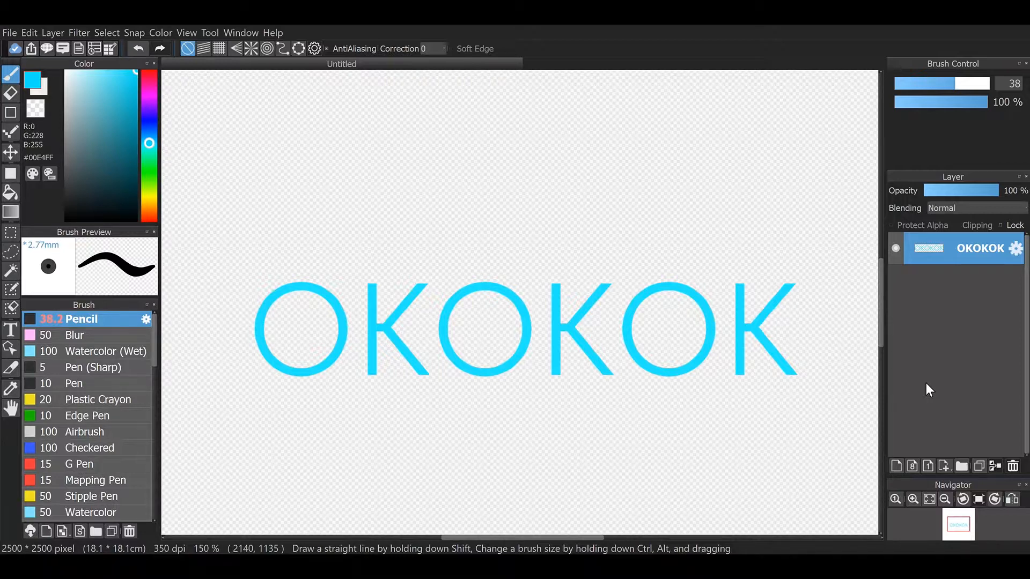
Copy-paste OKOKOK onto image Layer7, delete the text layer and start Mesh Transform.
key(ctrl+c)
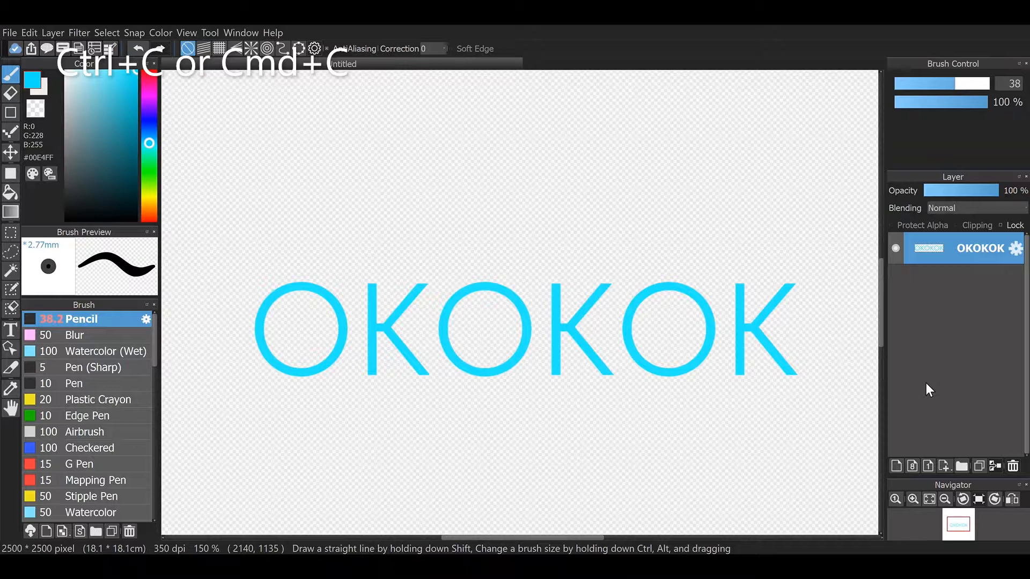
key(ctrl+v)
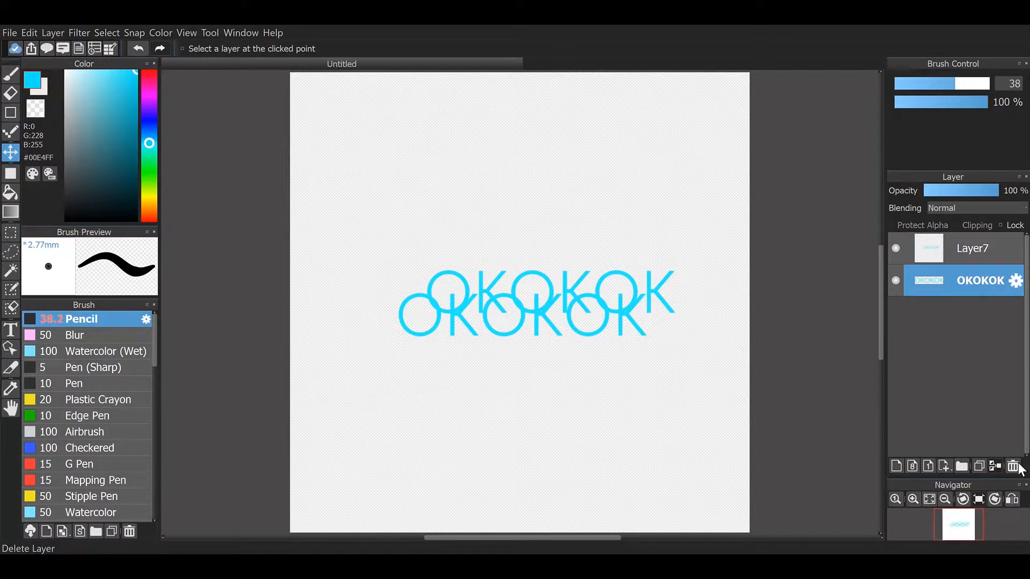
click(1014, 466)
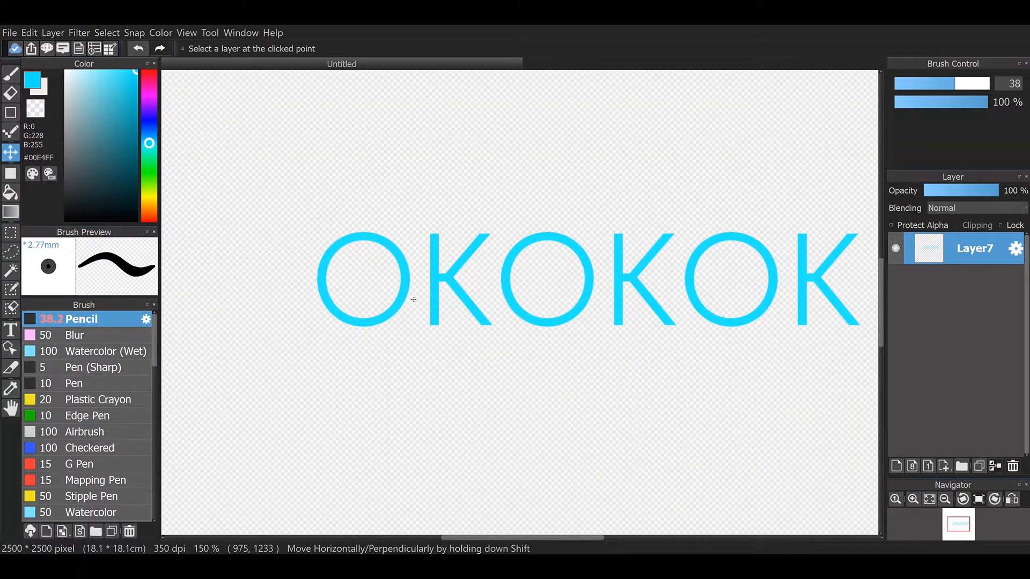
click(11, 74)
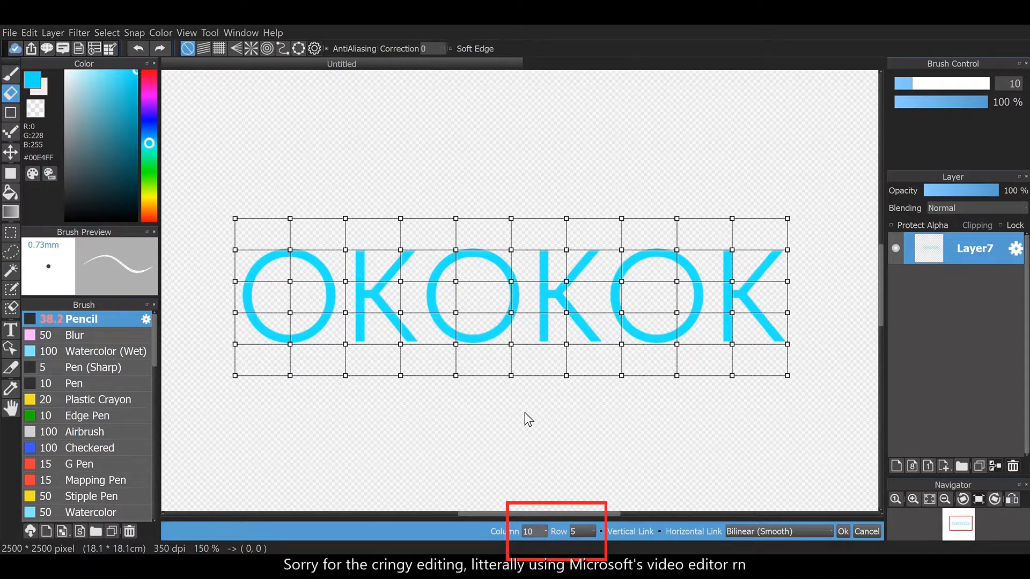
Reduce the mesh warp grid to 2 columns and 2 rows.
text(2)
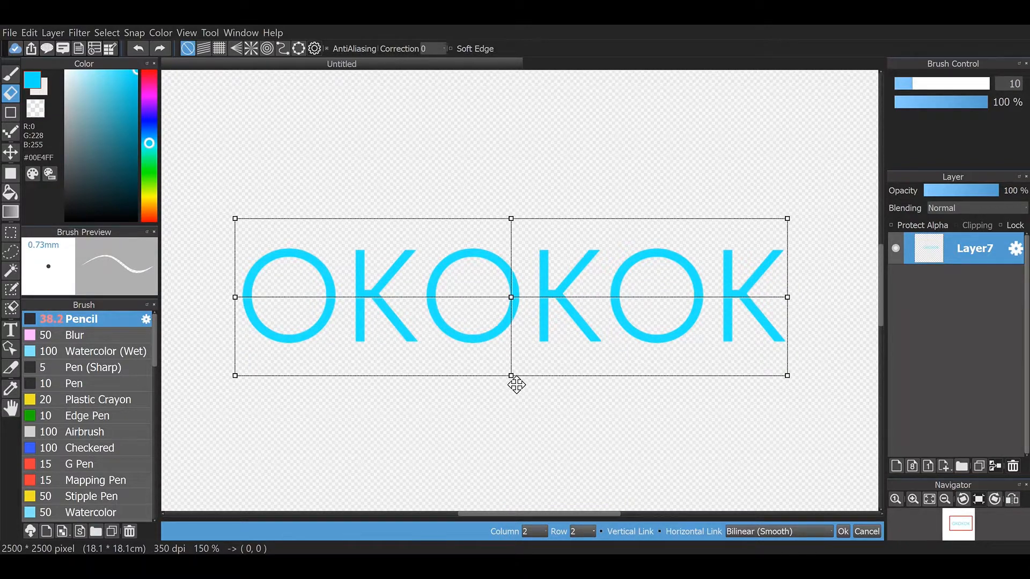
Pull the bottom, centre and top middle mesh handles down to arc OKOKOK, then apply.
drag(511, 376, 519, 390)
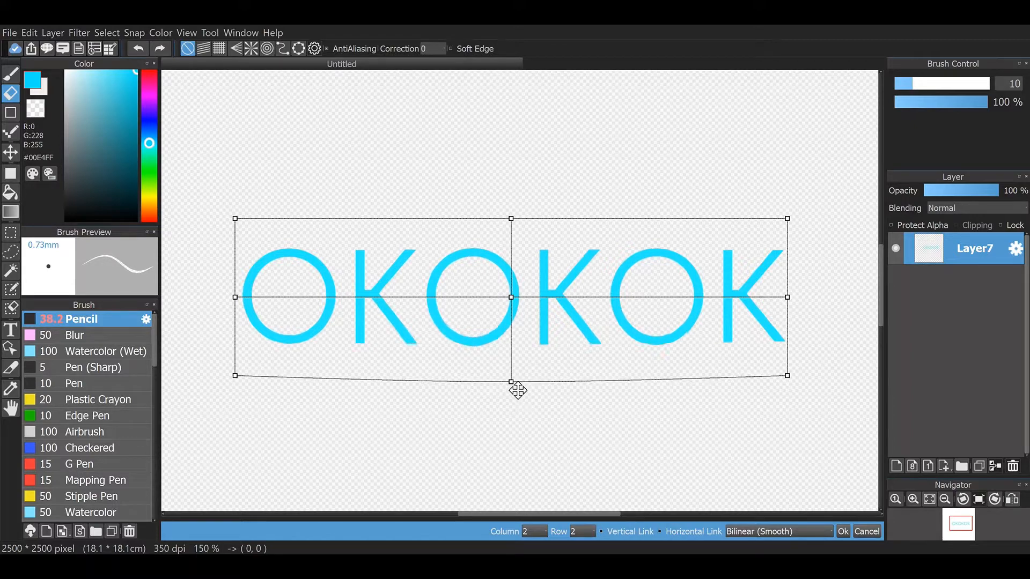
drag(510, 382, 510, 440)
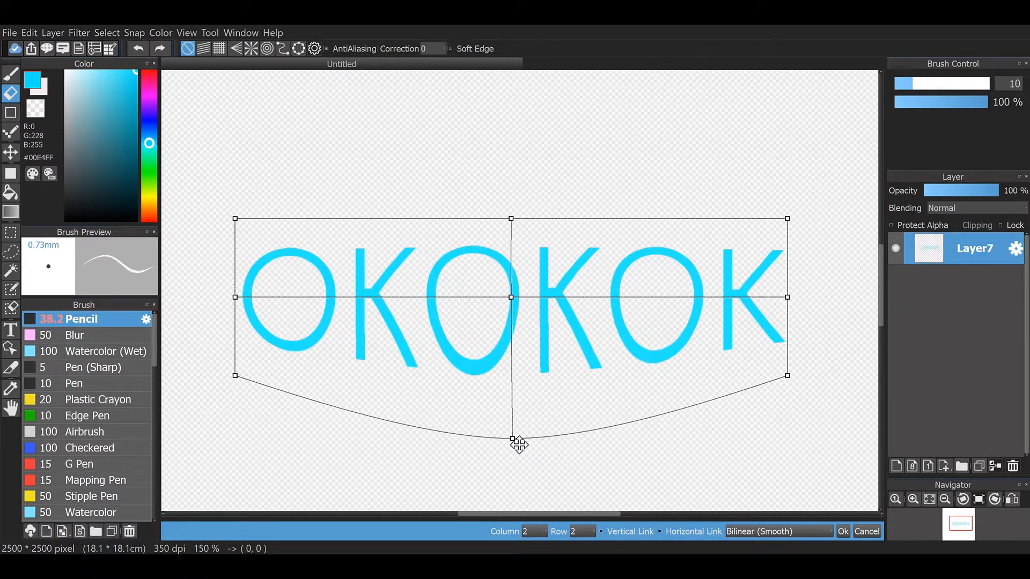
drag(519, 441, 510, 437)
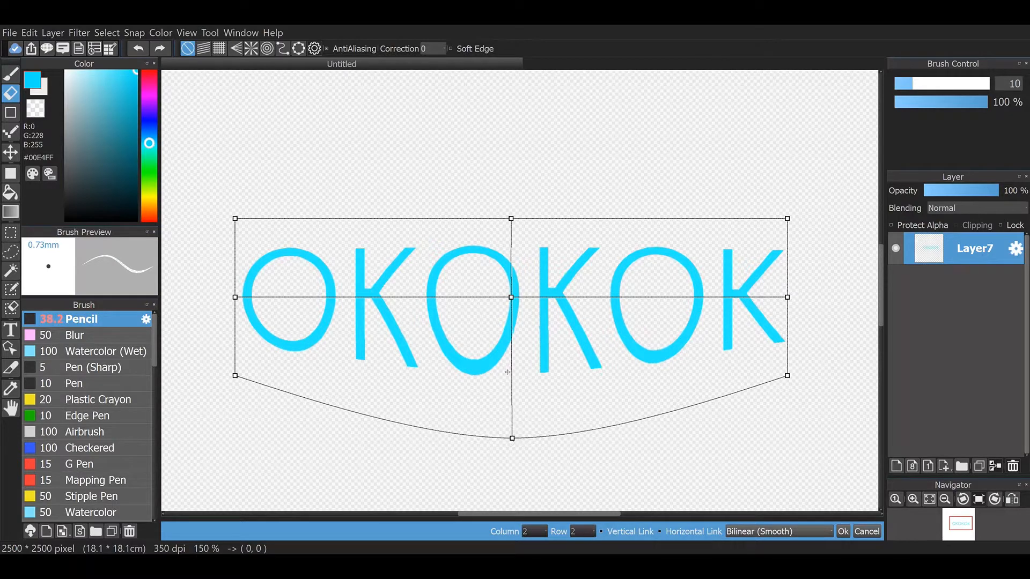
drag(511, 296, 512, 397)
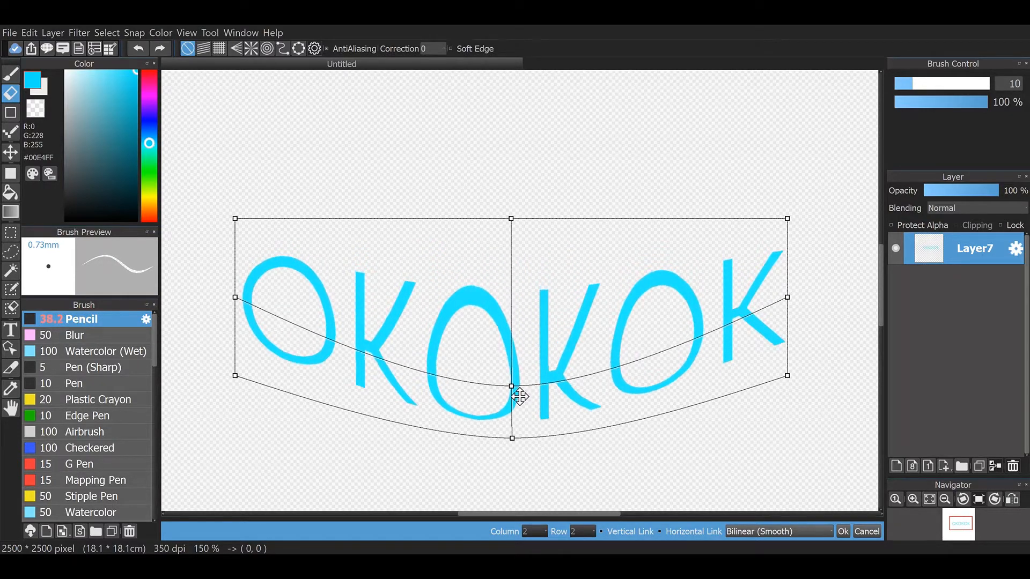
drag(519, 397, 512, 375)
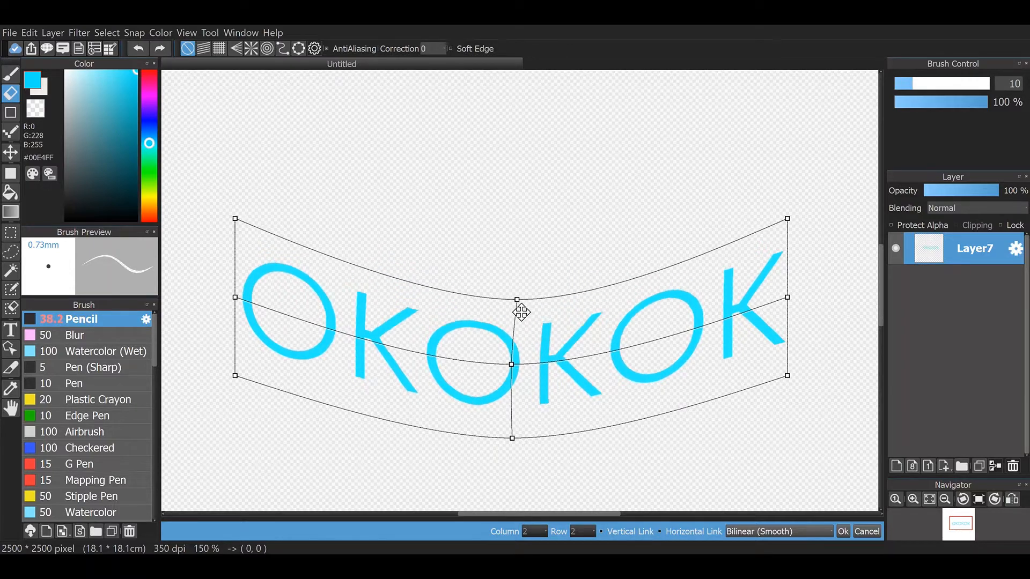
drag(520, 312, 511, 296)
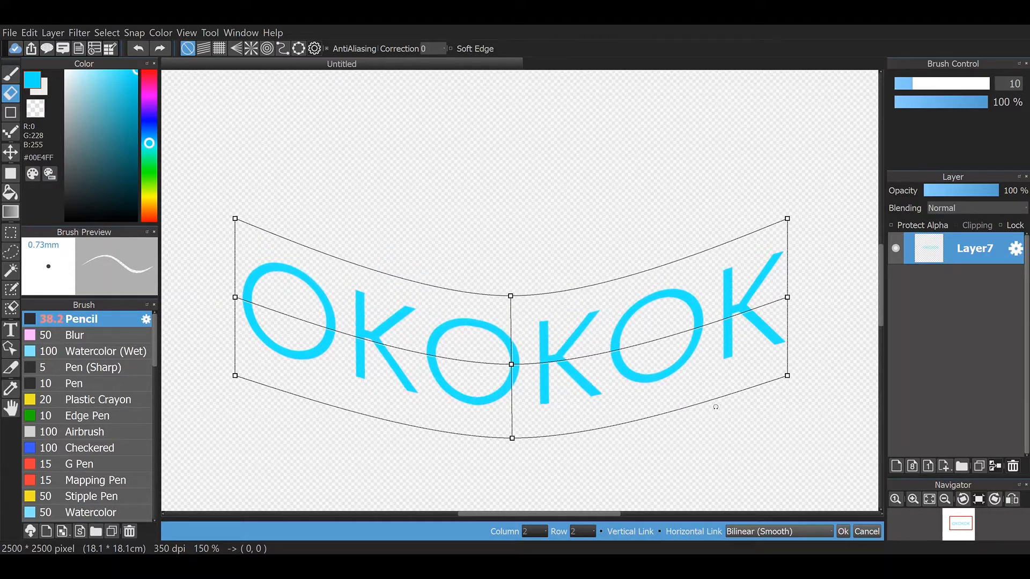
drag(511, 295, 518, 293)
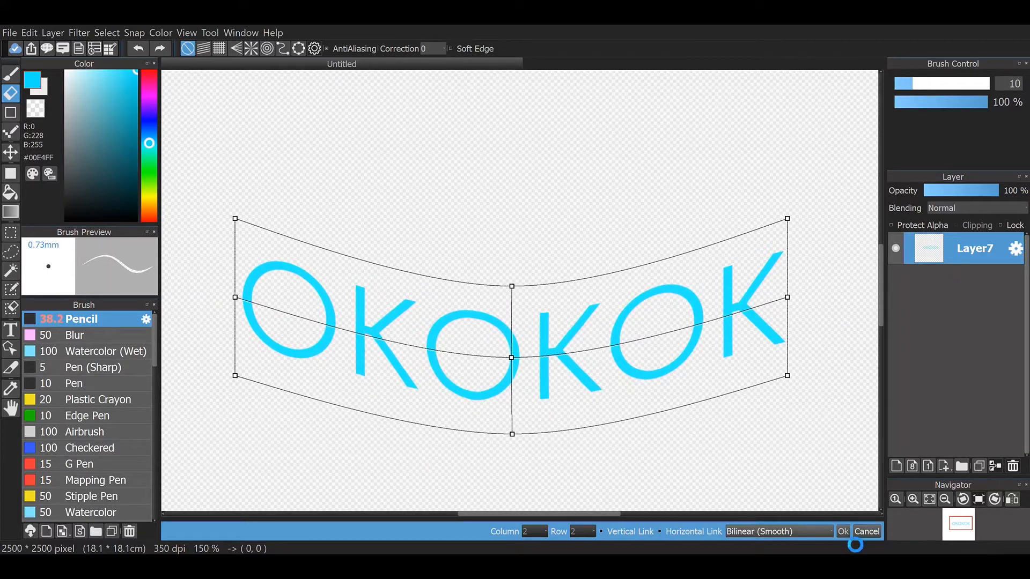
click(843, 531)
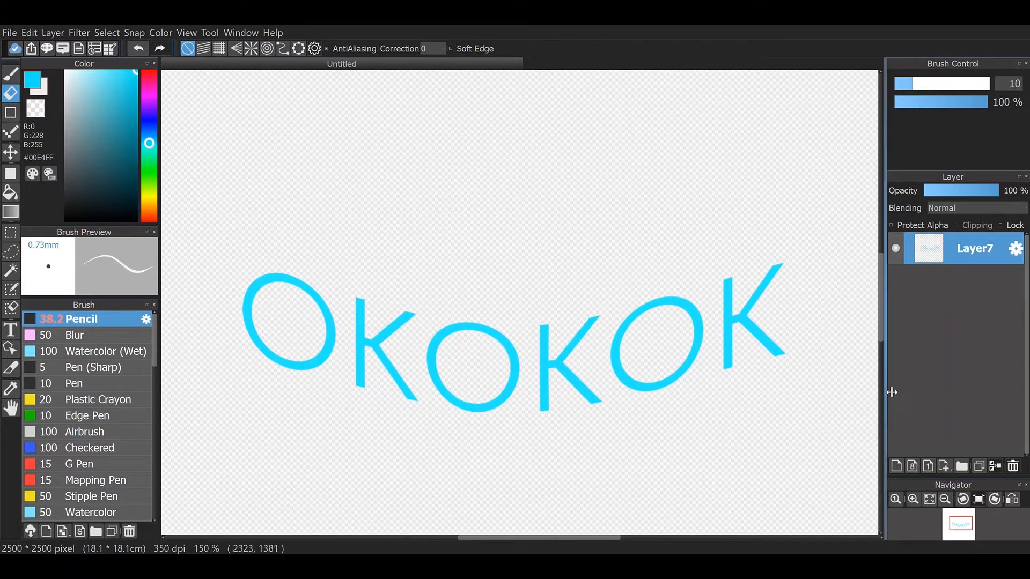